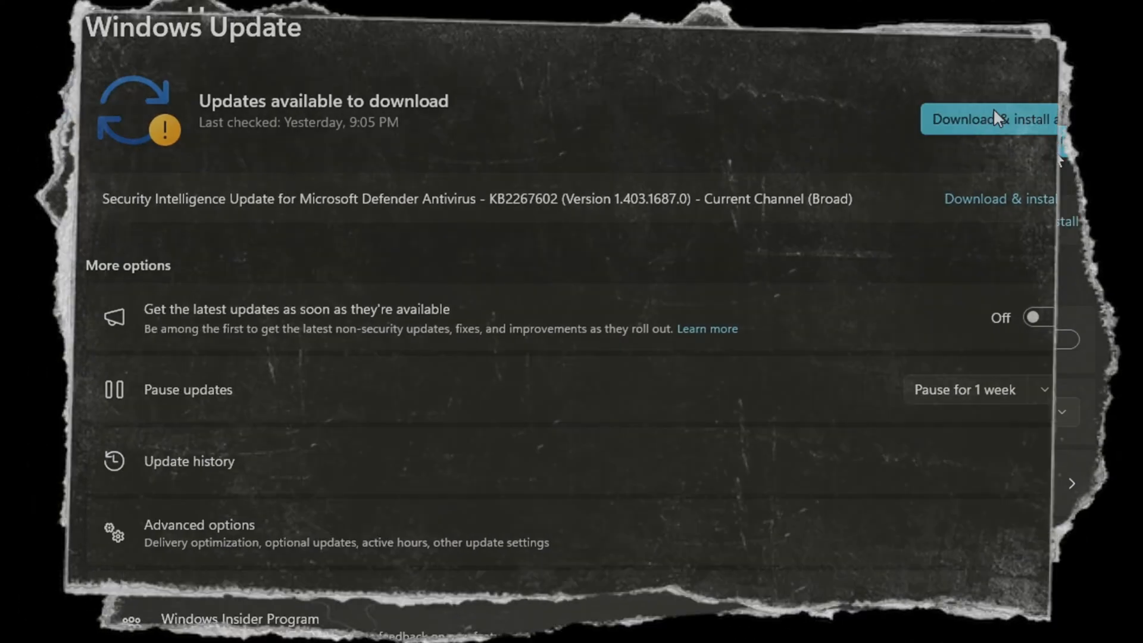
Restart the Windows Explorer process from Task Manager opened via the Start button menu
right_click(332, 620)
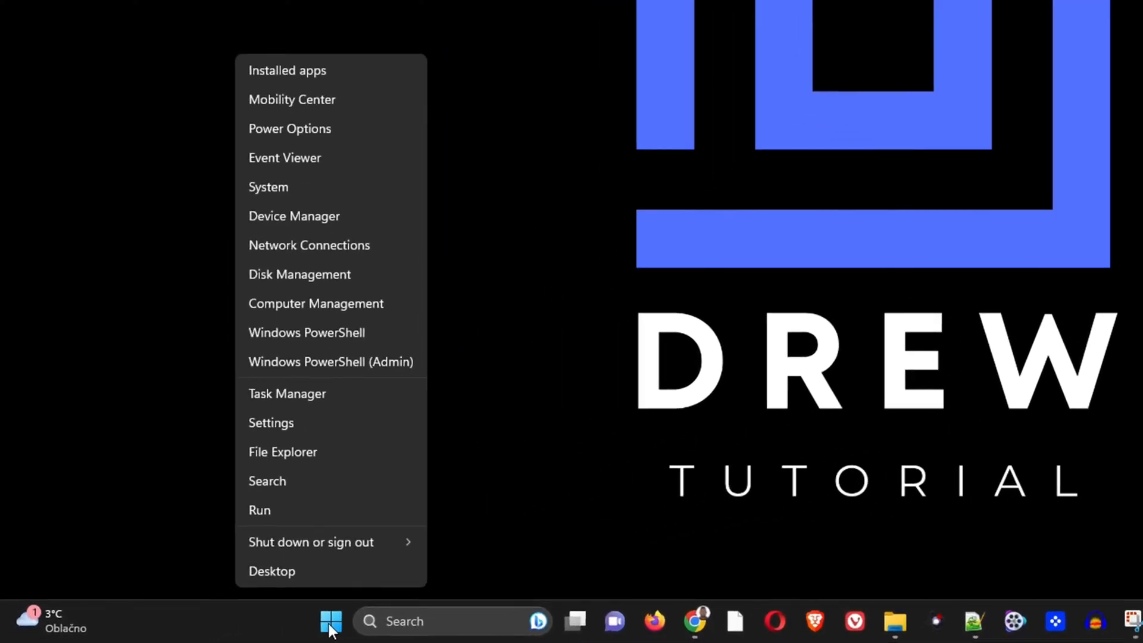
mouse_move(337, 605)
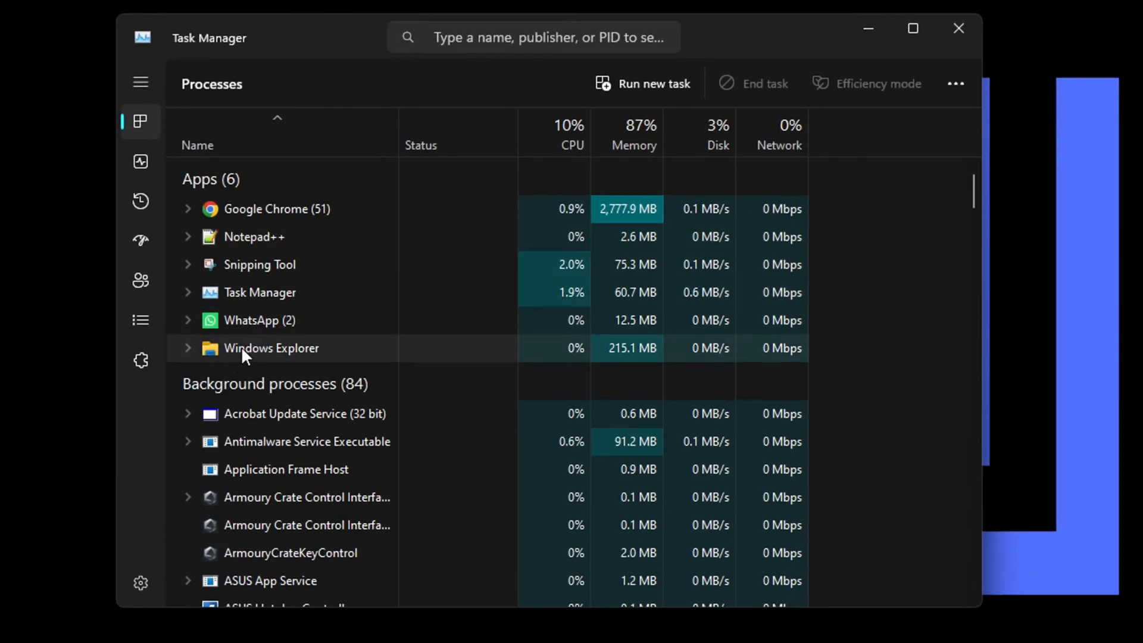
right_click(271, 348)
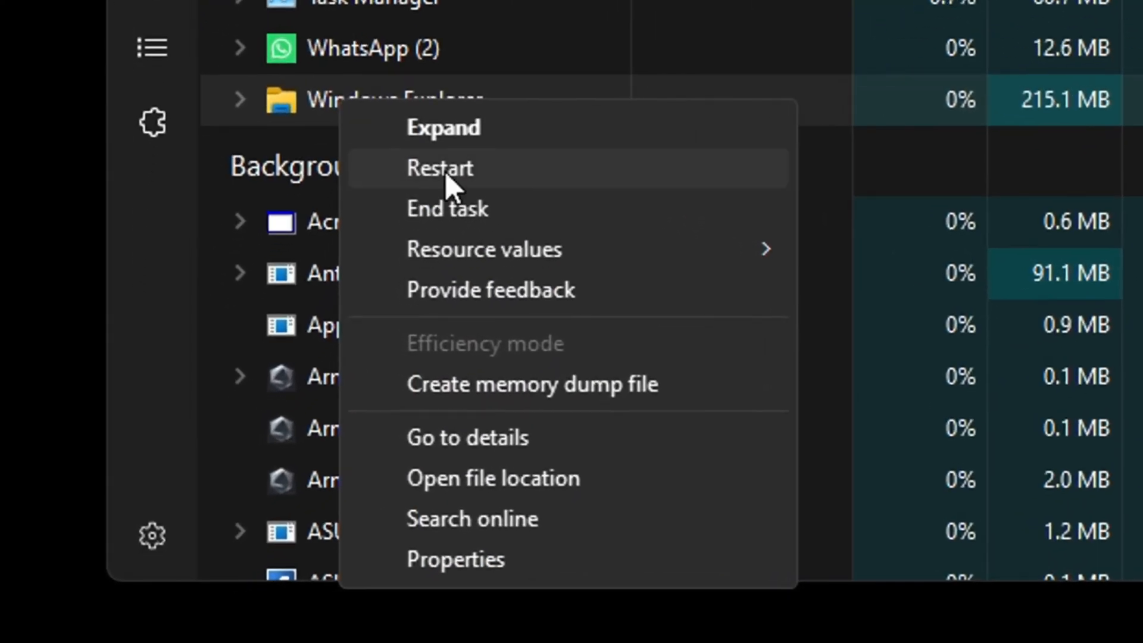
left_click(439, 168)
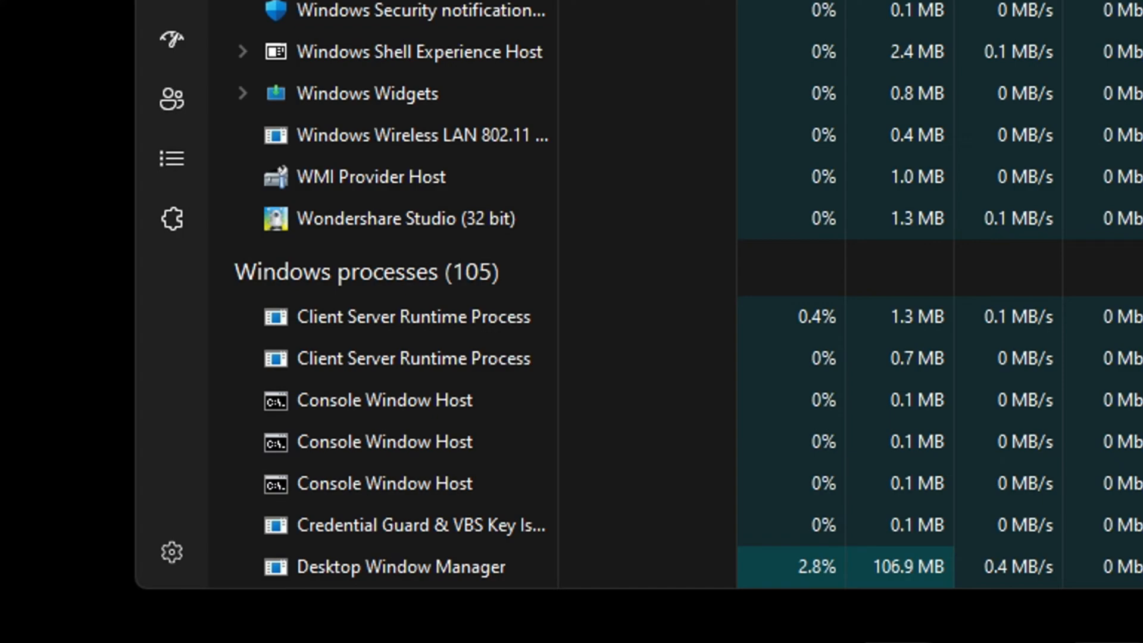
left_click(173, 628)
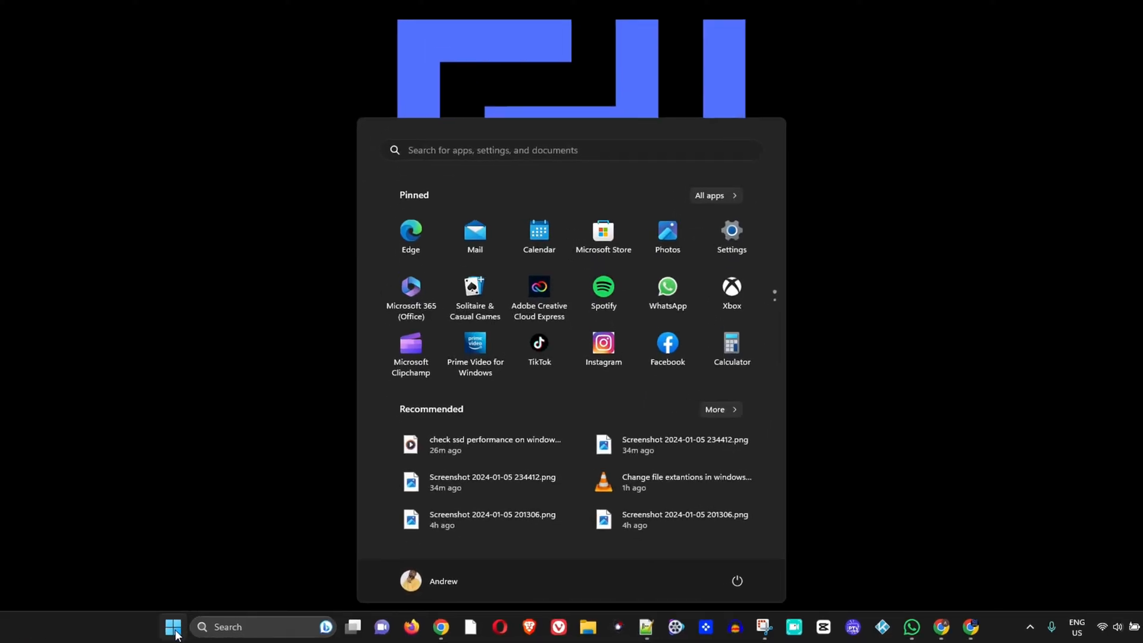
Run sfc /scannow in an administrator Command Prompt found by searching 'cmd'
type("cmd")
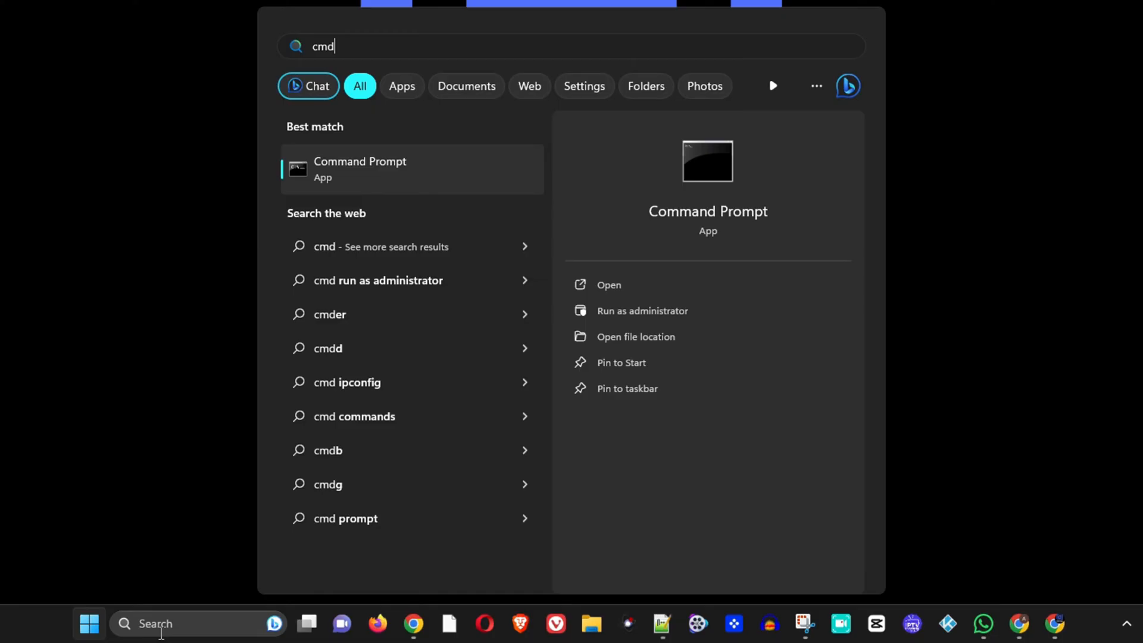
mouse_move(384, 174)
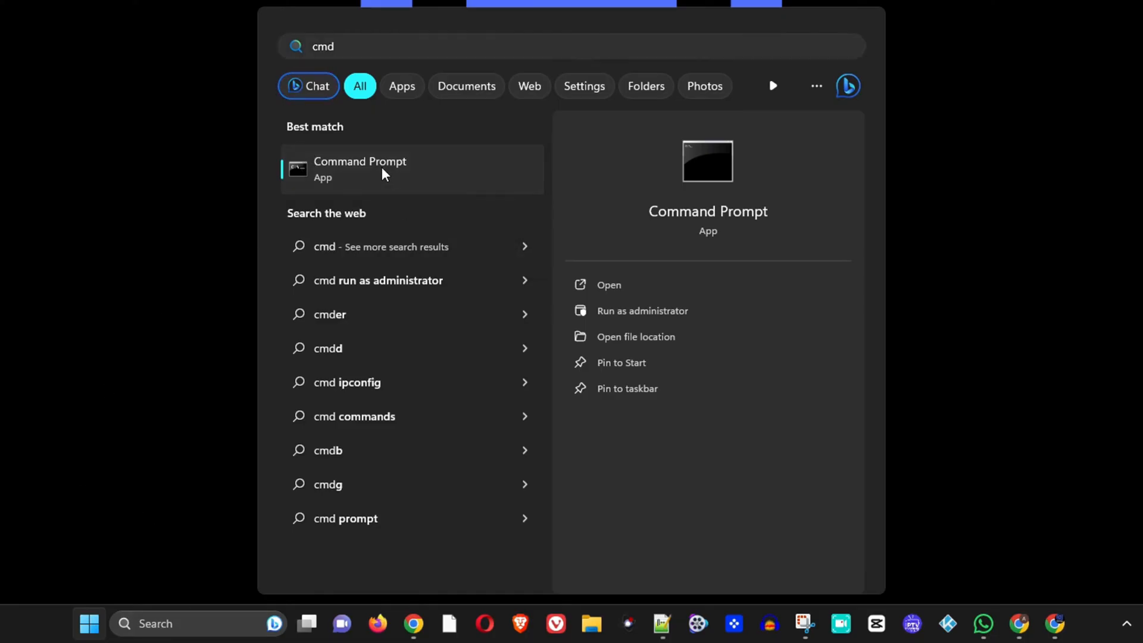
left_click(642, 309)
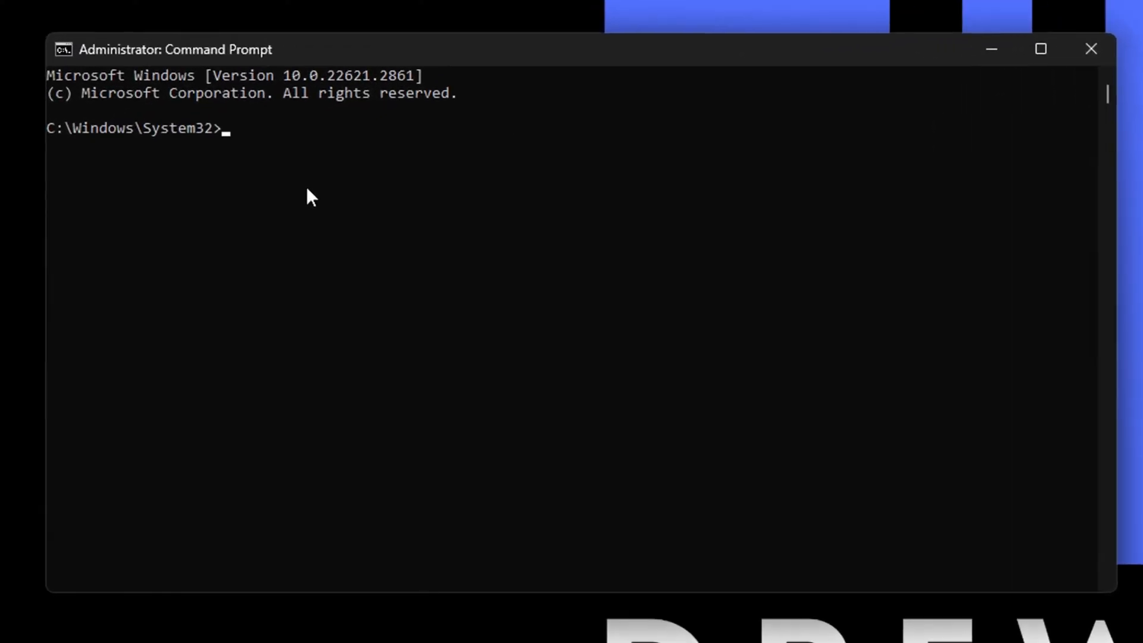
type("sfc")
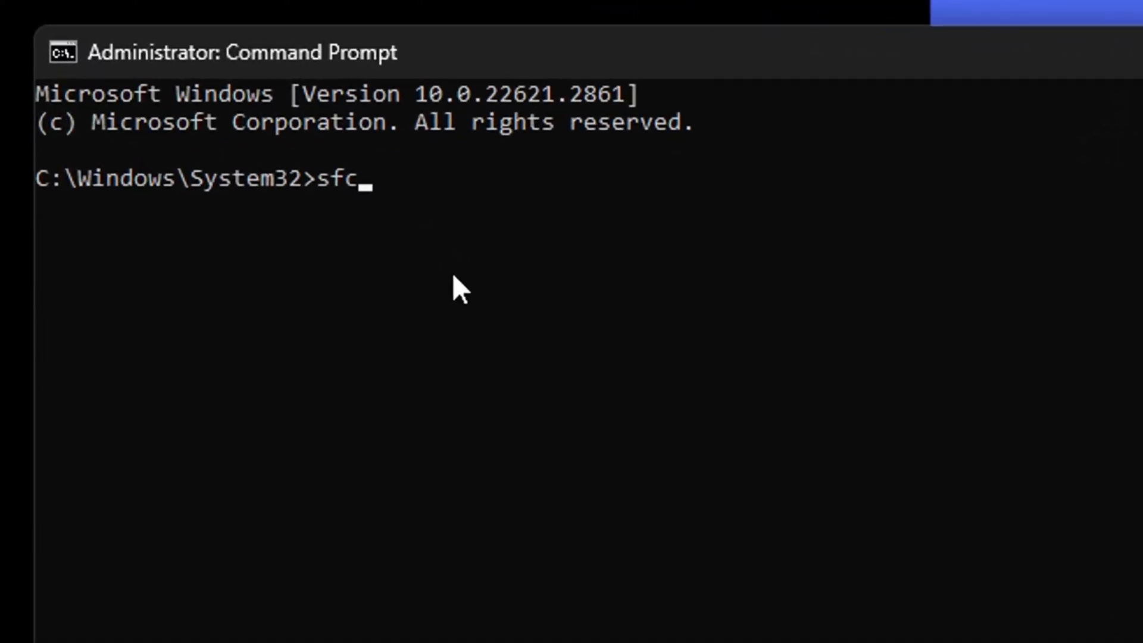
type("/scan")
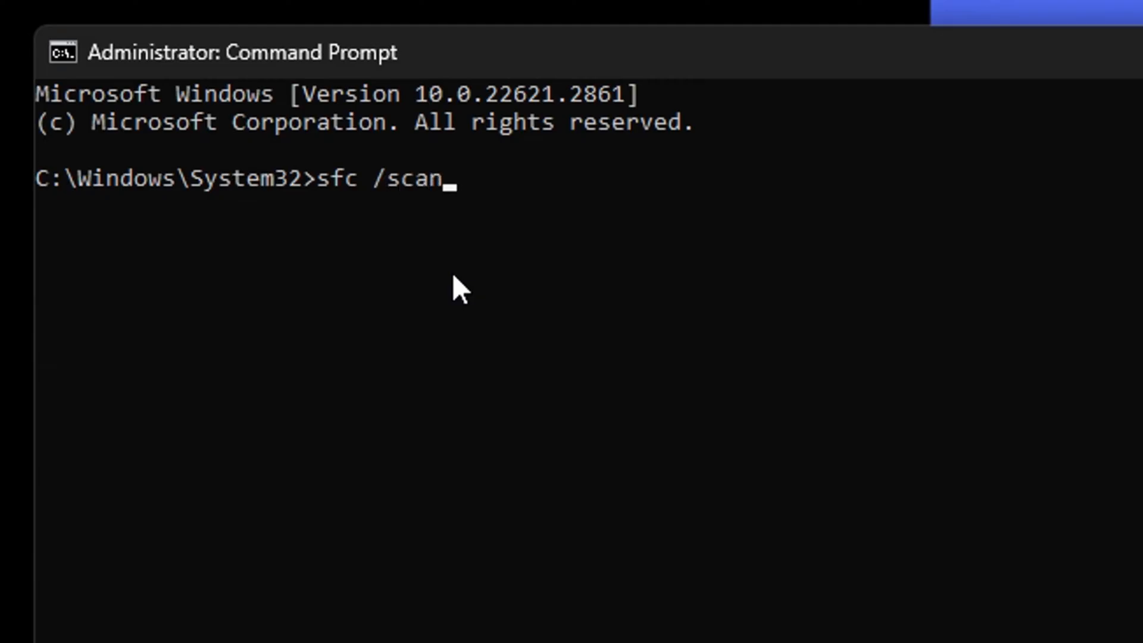
type("now")
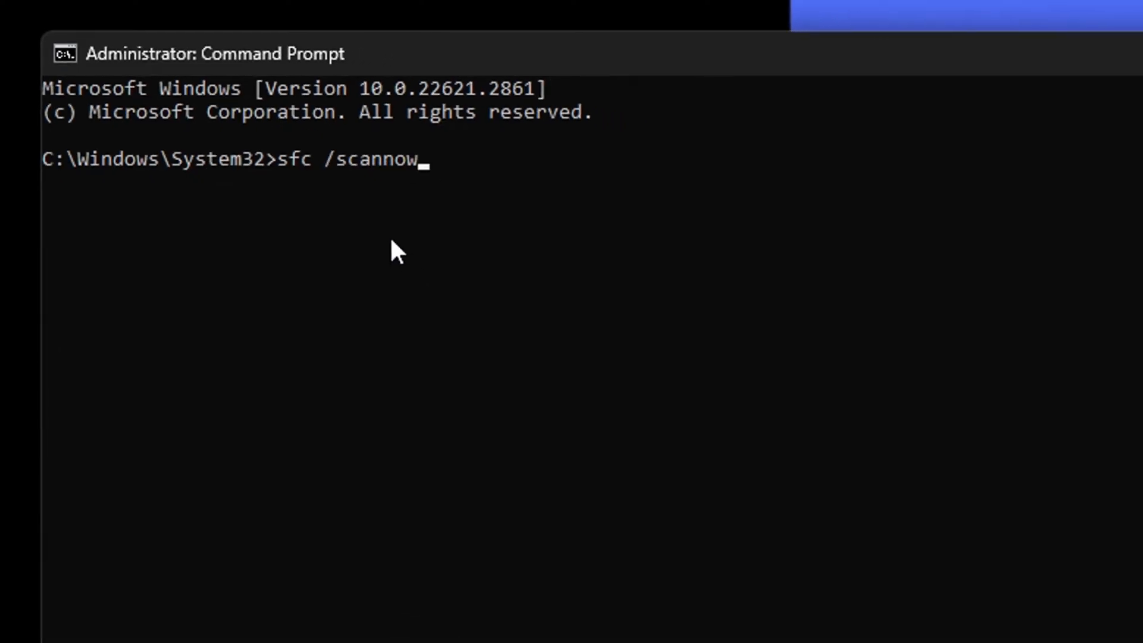
key("Return")
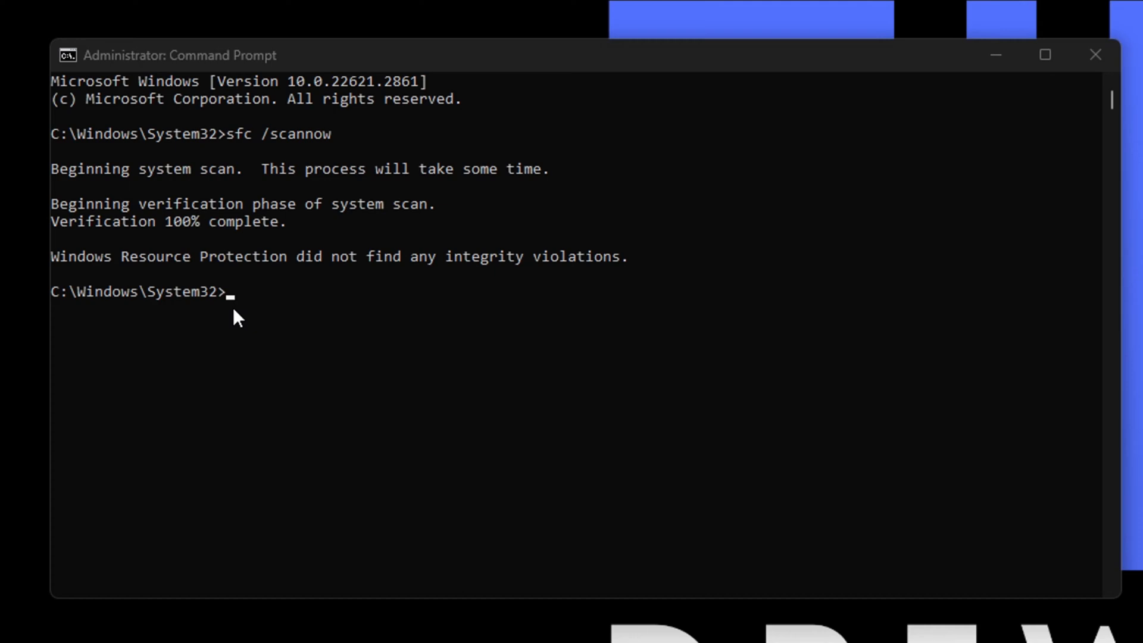
mouse_move(321, 298)
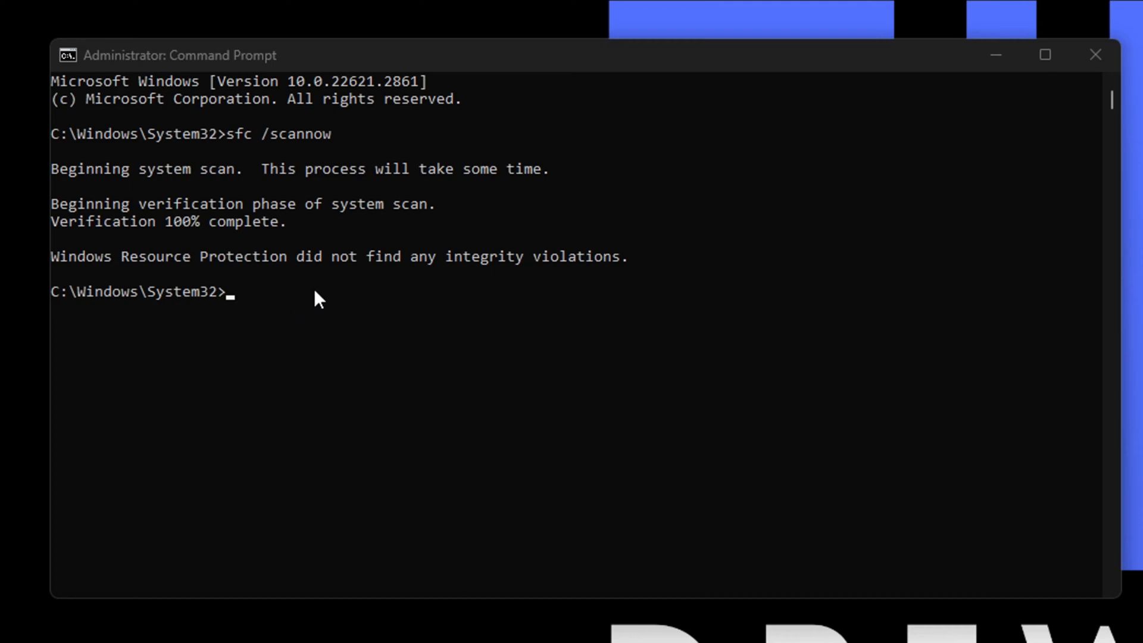
mouse_move(315, 303)
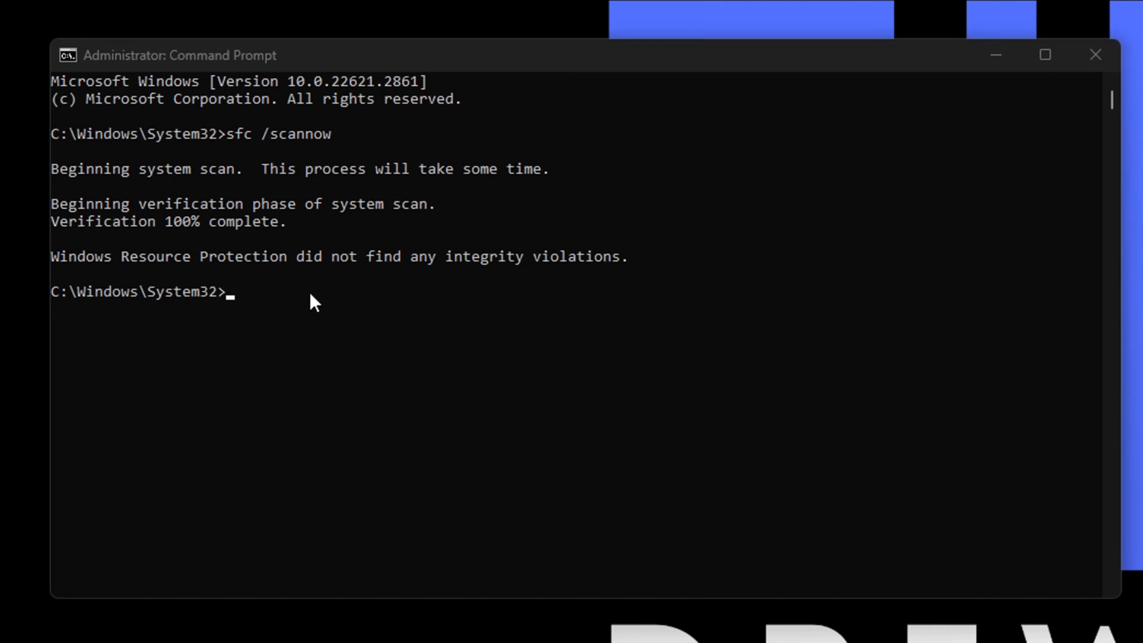
mouse_move(384, 350)
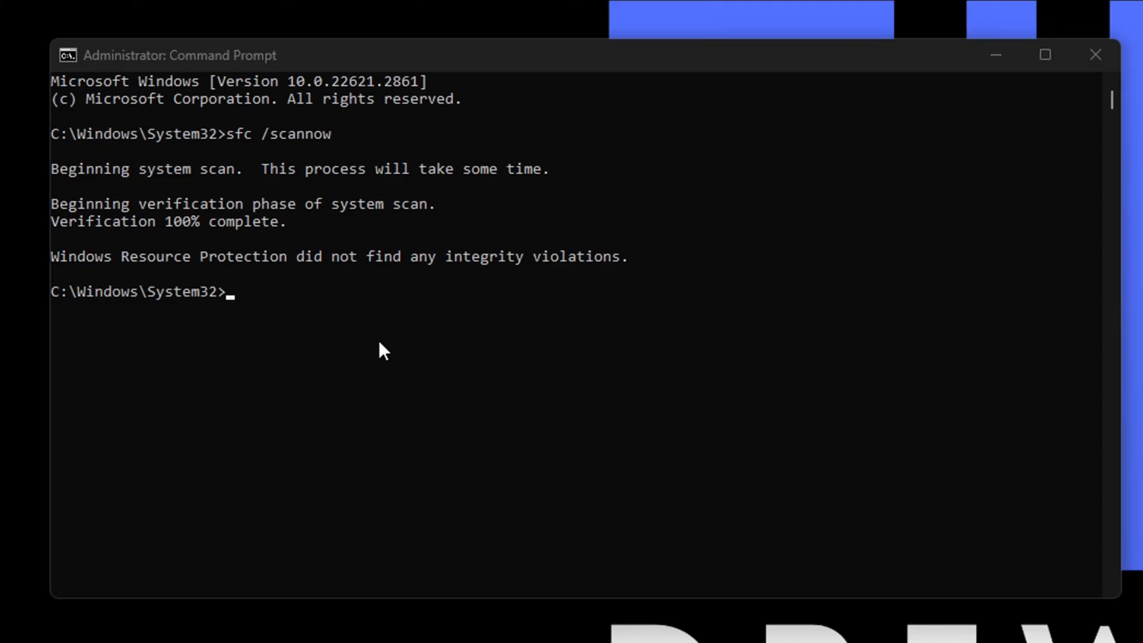
mouse_move(364, 329)
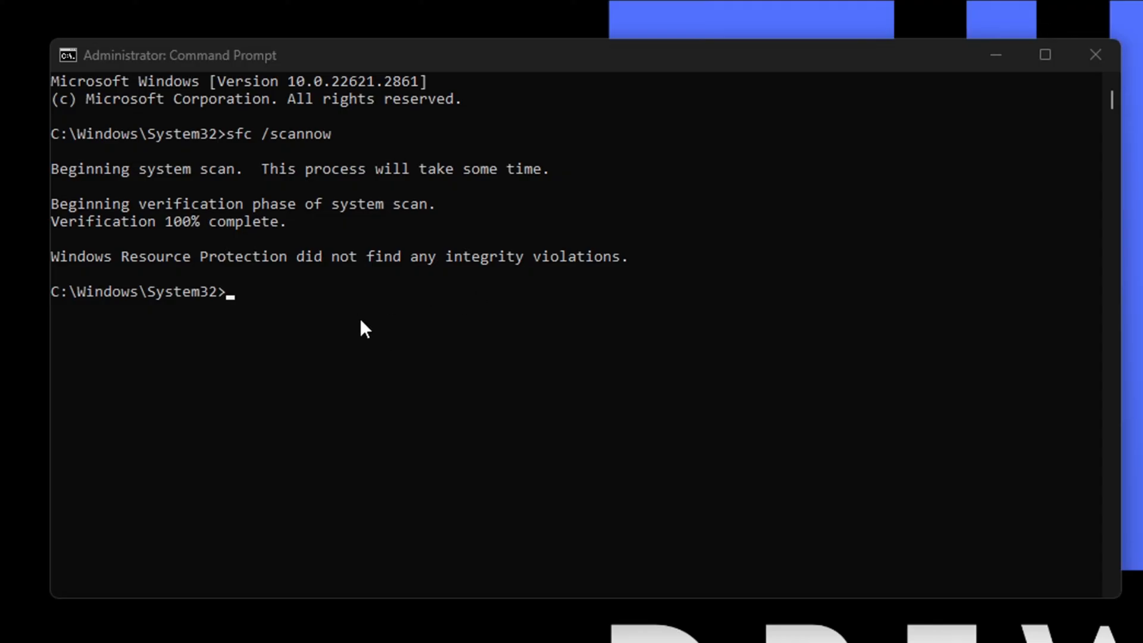
mouse_move(124, 401)
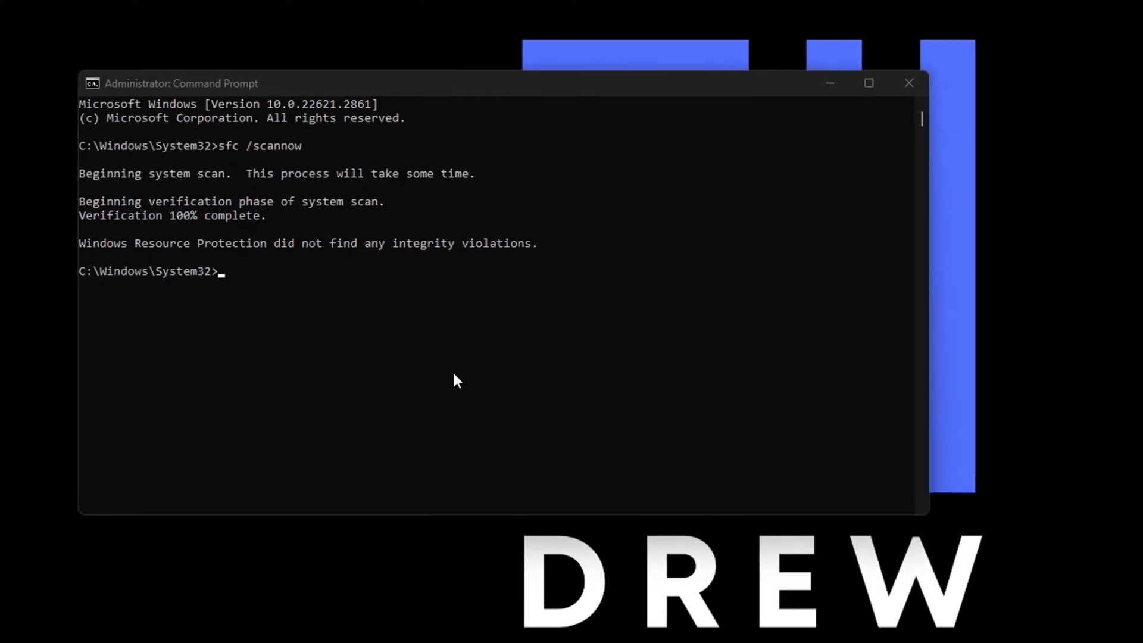
From the Check for updates page, download and install all available Windows updates
left_click(44, 623)
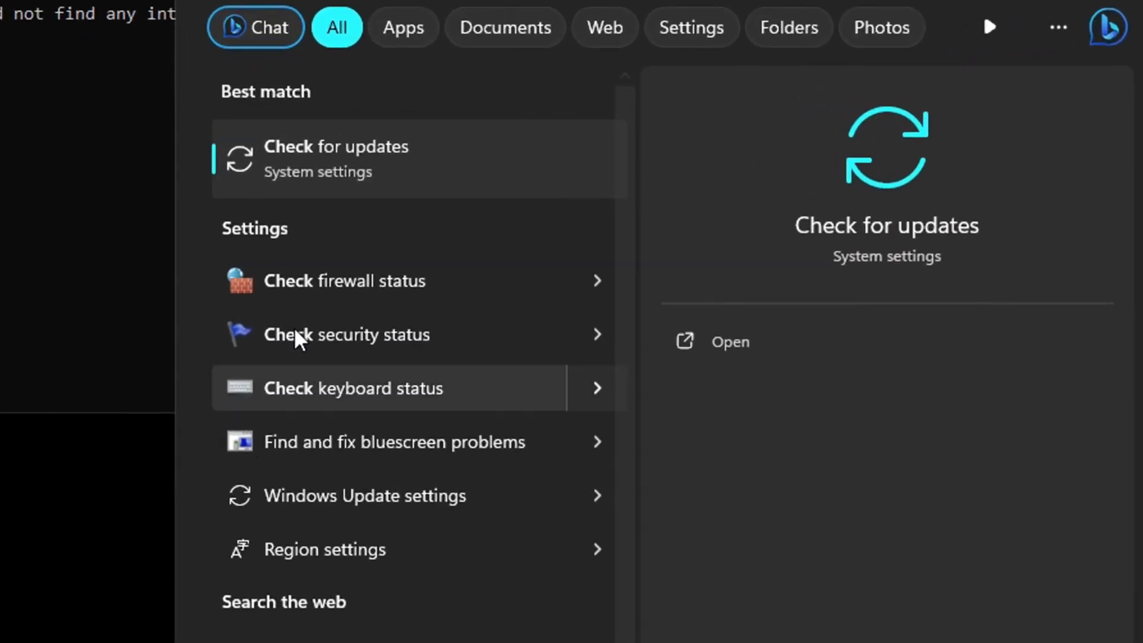
left_click(728, 342)
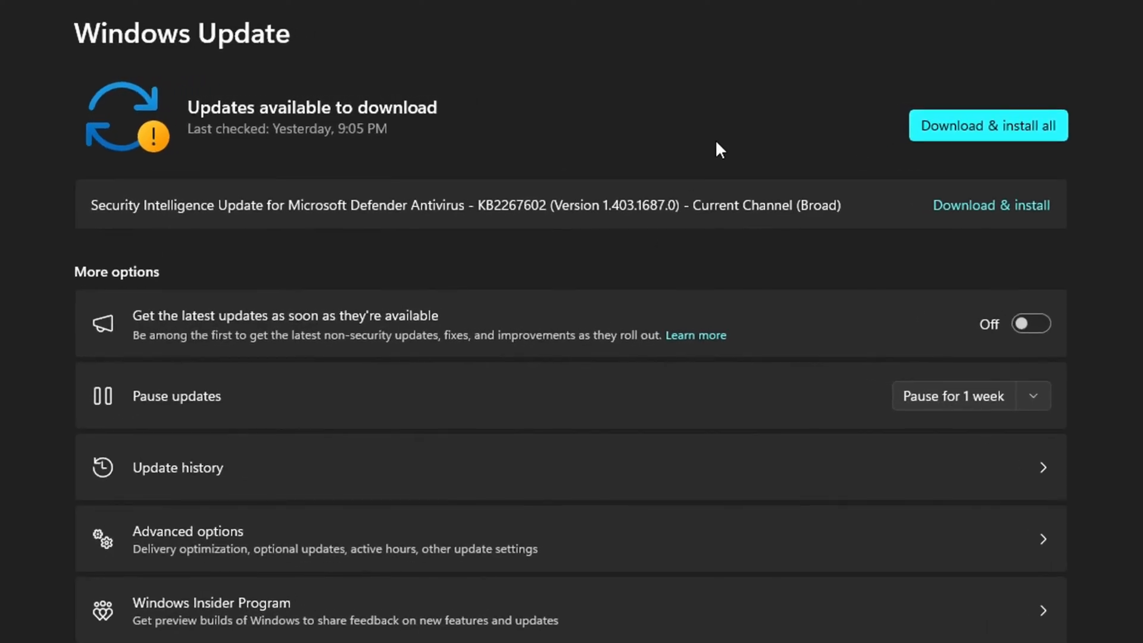
mouse_move(787, 141)
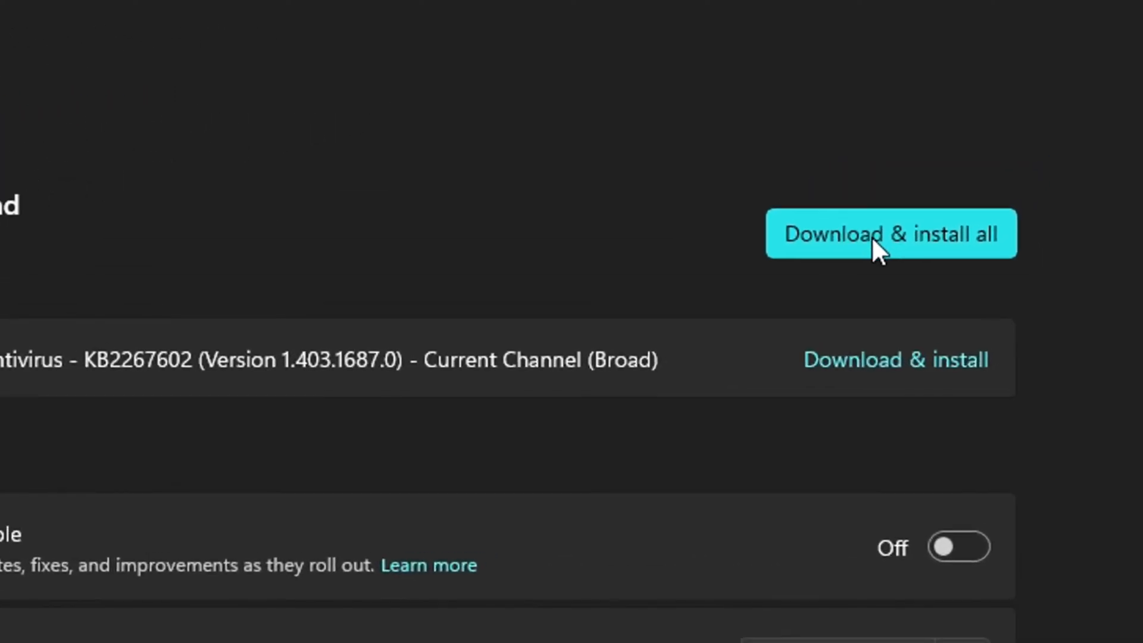
left_click(890, 234)
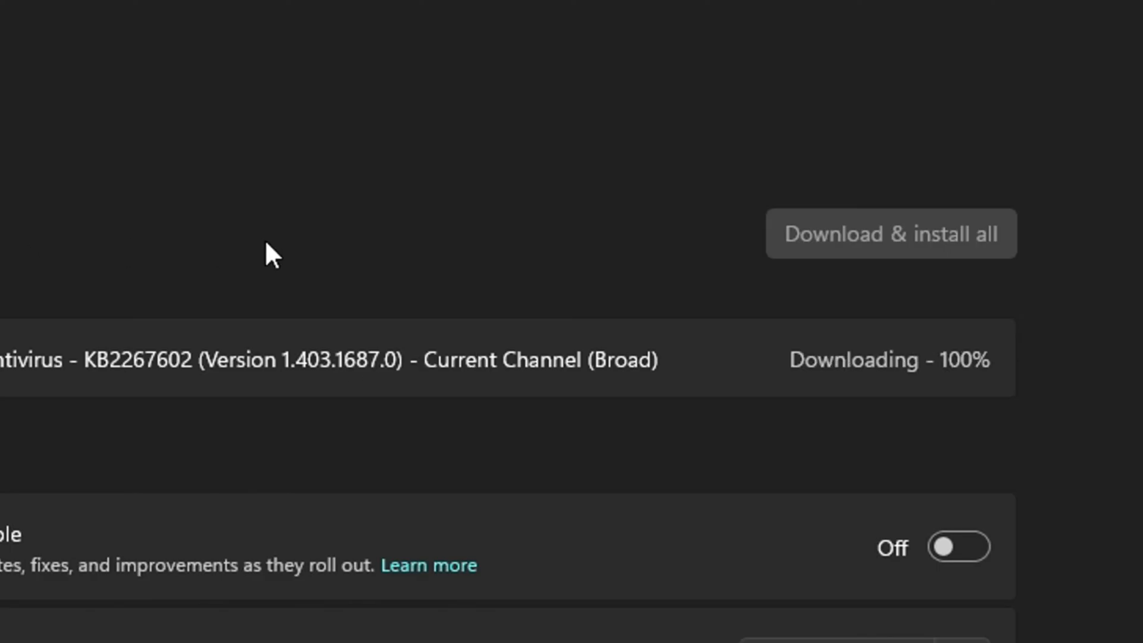
scroll("up", 3)
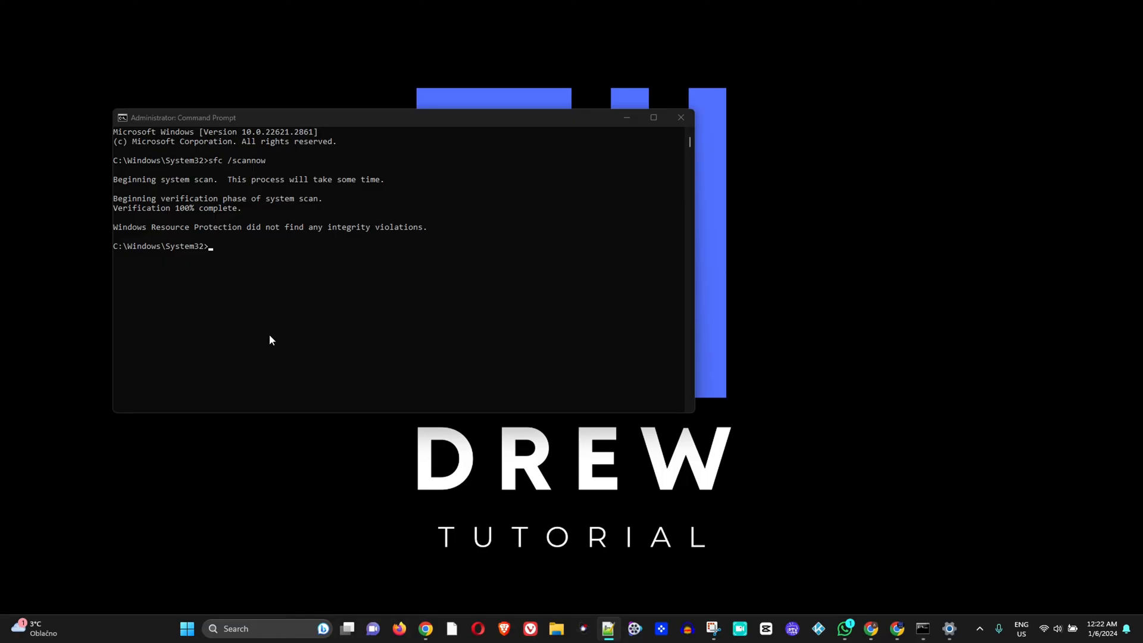
Run dism /online /cleanup-image /restorehealth in the admin Command Prompt
type("dism /online /cleanup-image /restorehealth")
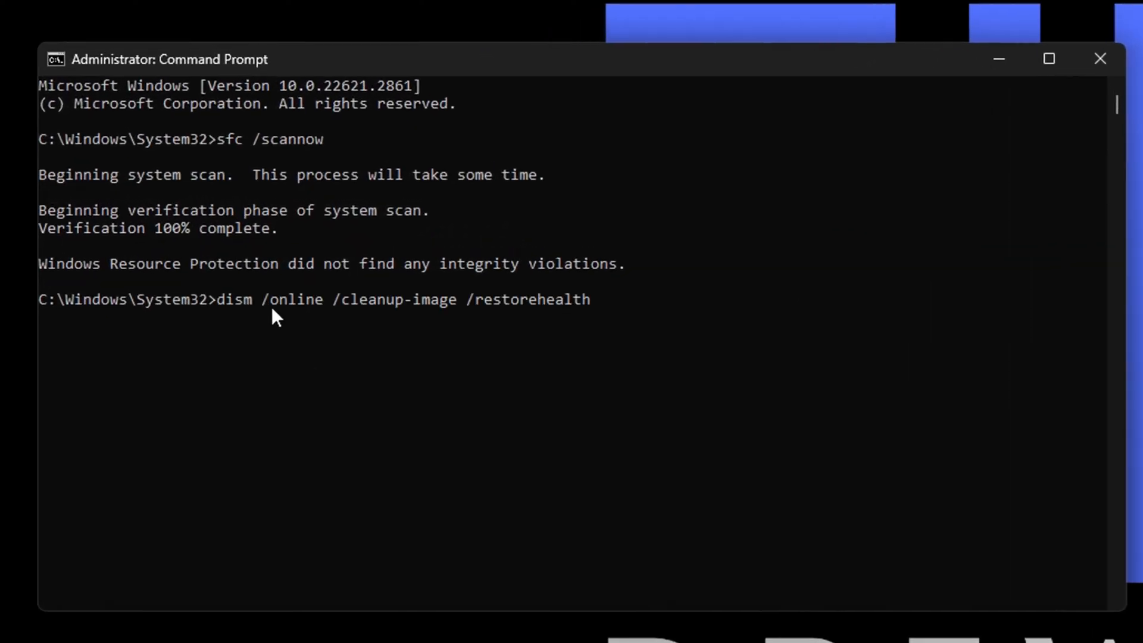
mouse_move(246, 385)
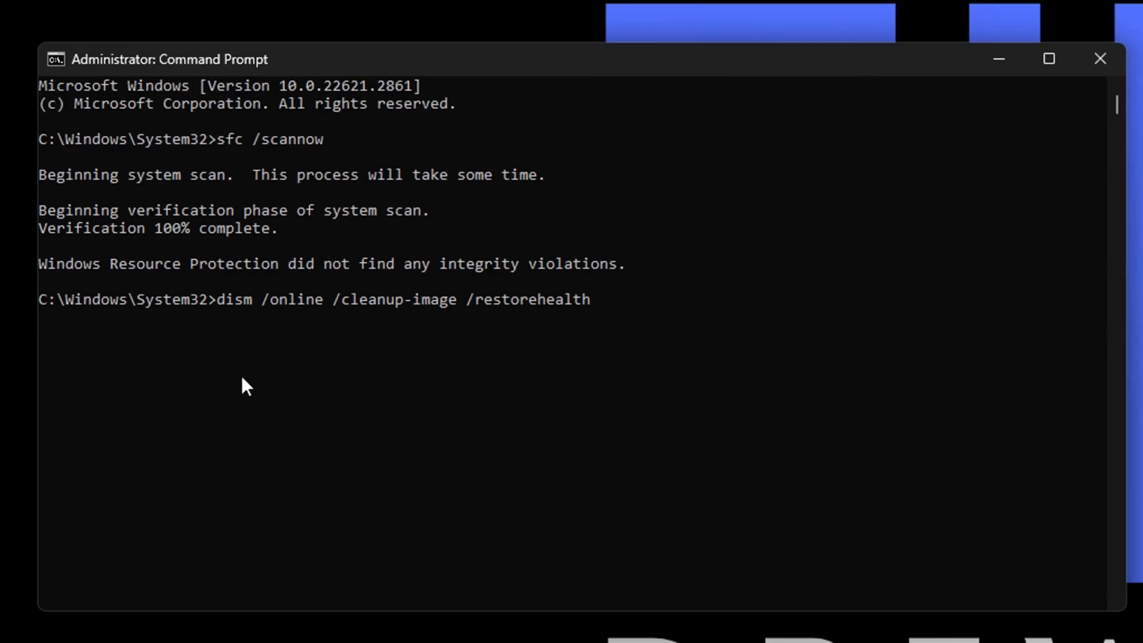
mouse_move(257, 348)
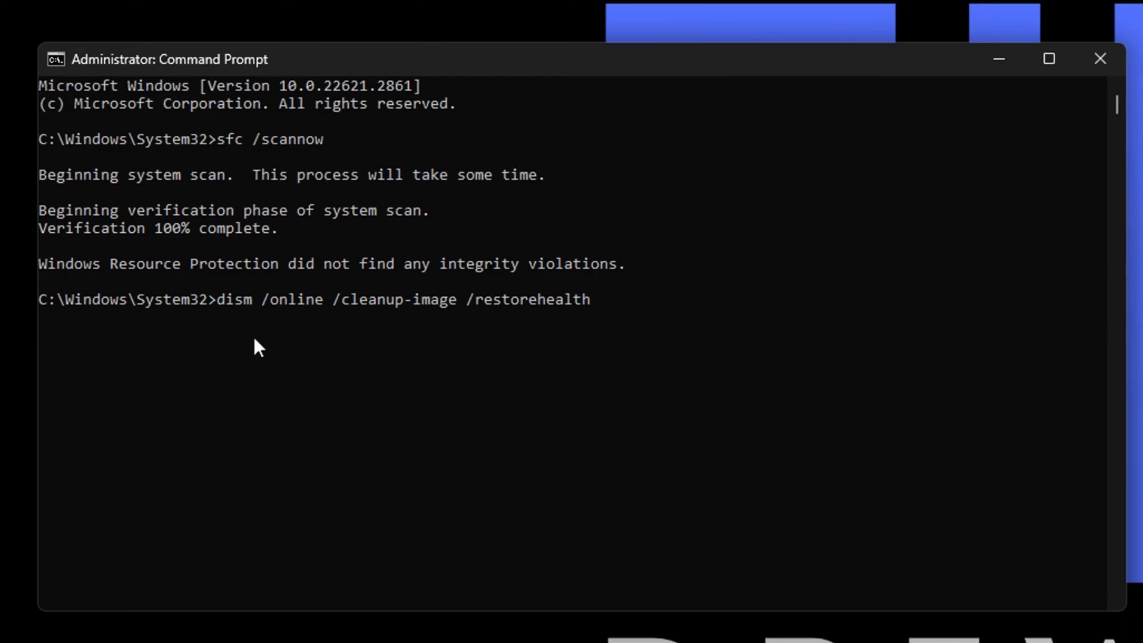
mouse_move(297, 338)
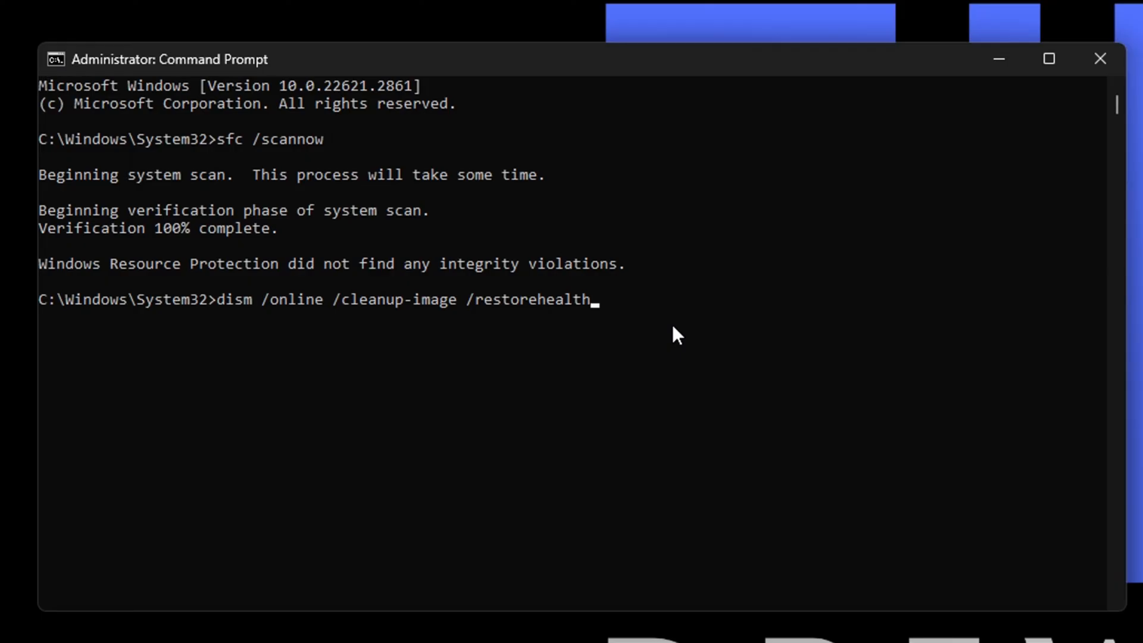
key("Return")
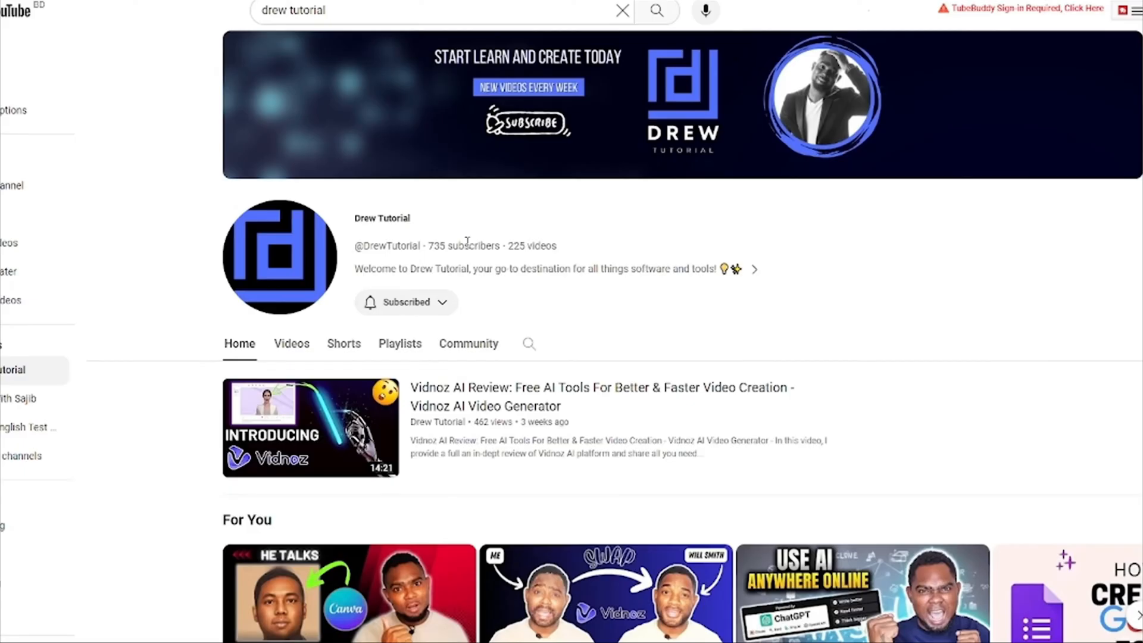
Browse the Drew Tutorial channel's Videos list and then its Shorts grid
scroll("down", 3)
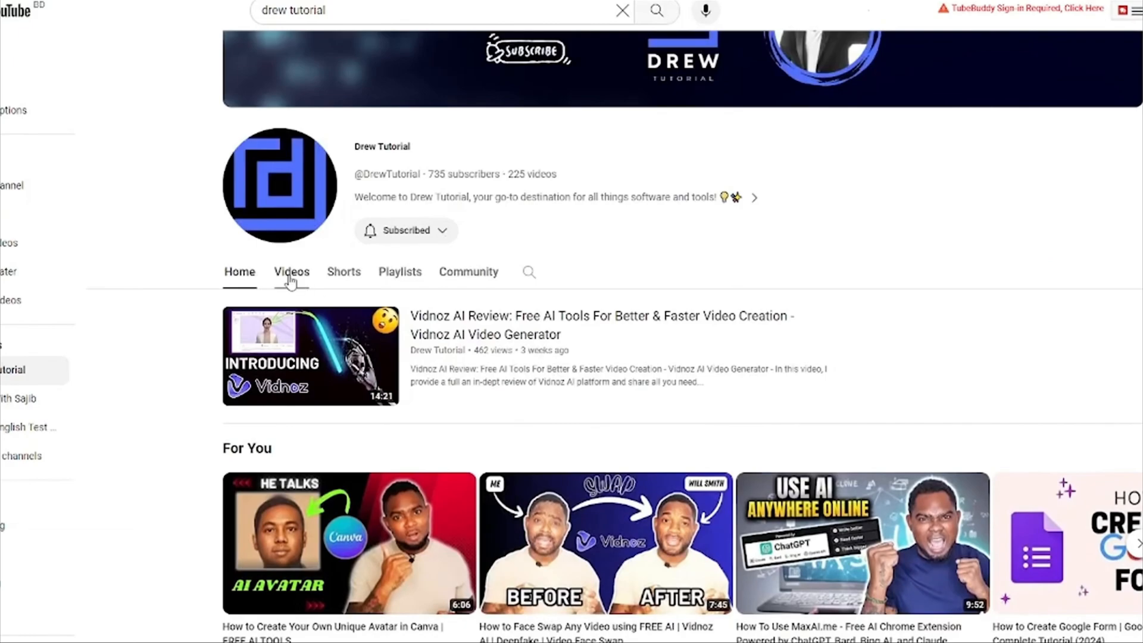
left_click(290, 272)
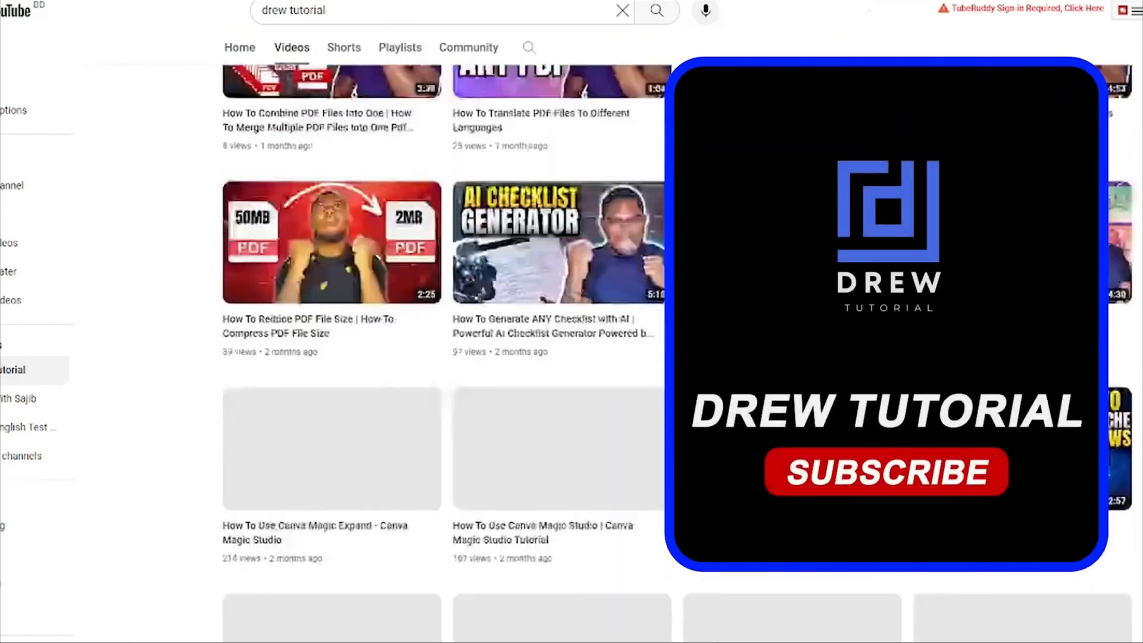
left_click(886, 472)
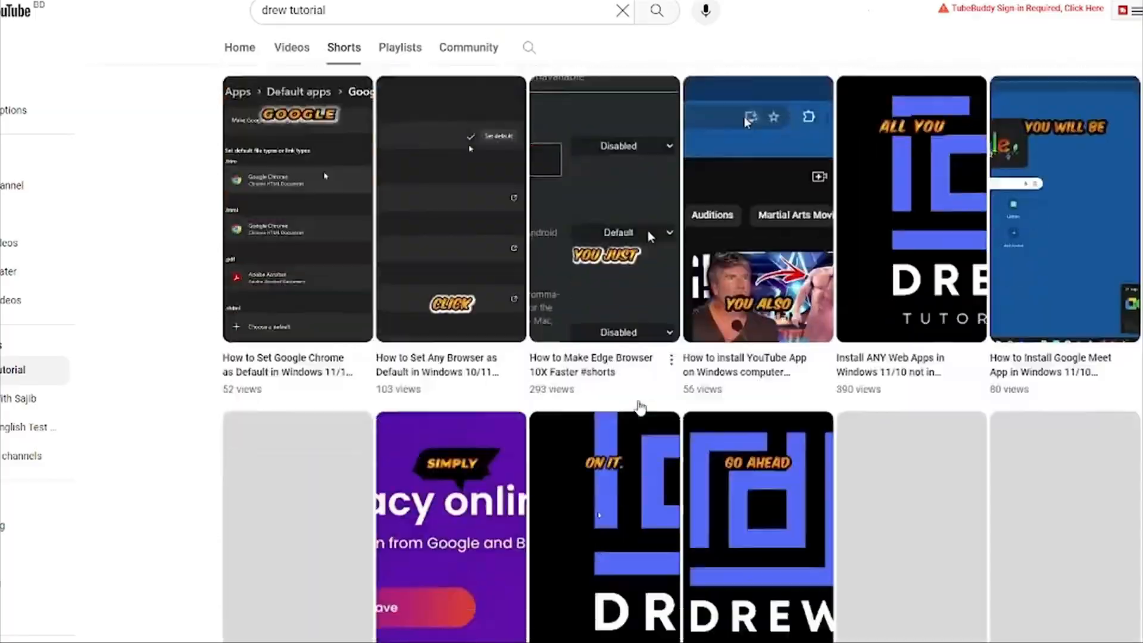
scroll("down", 3)
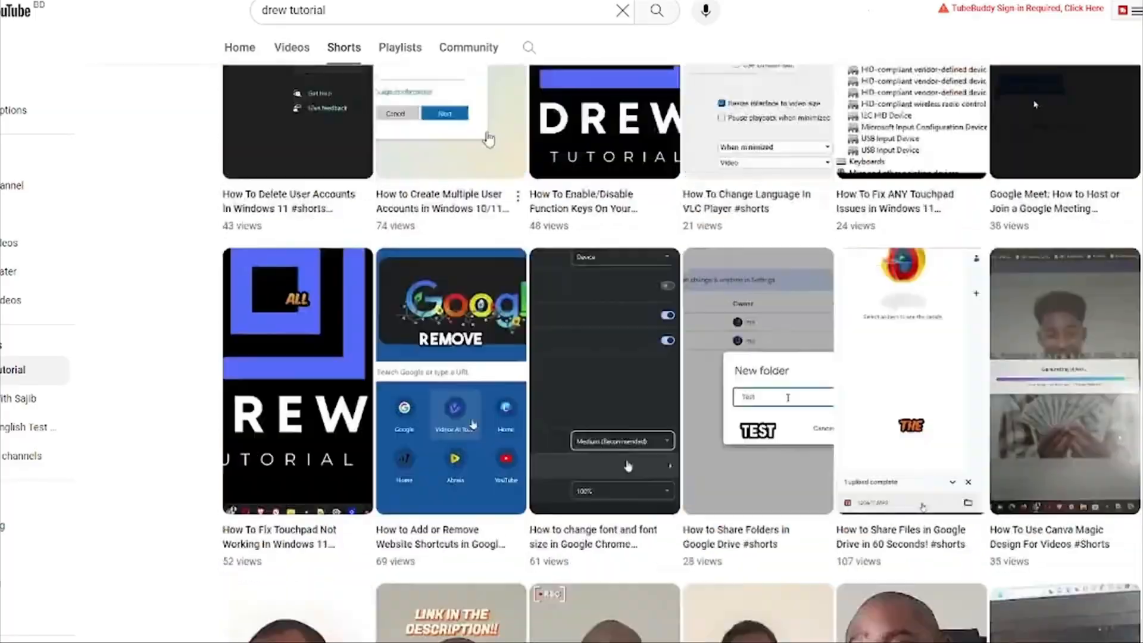